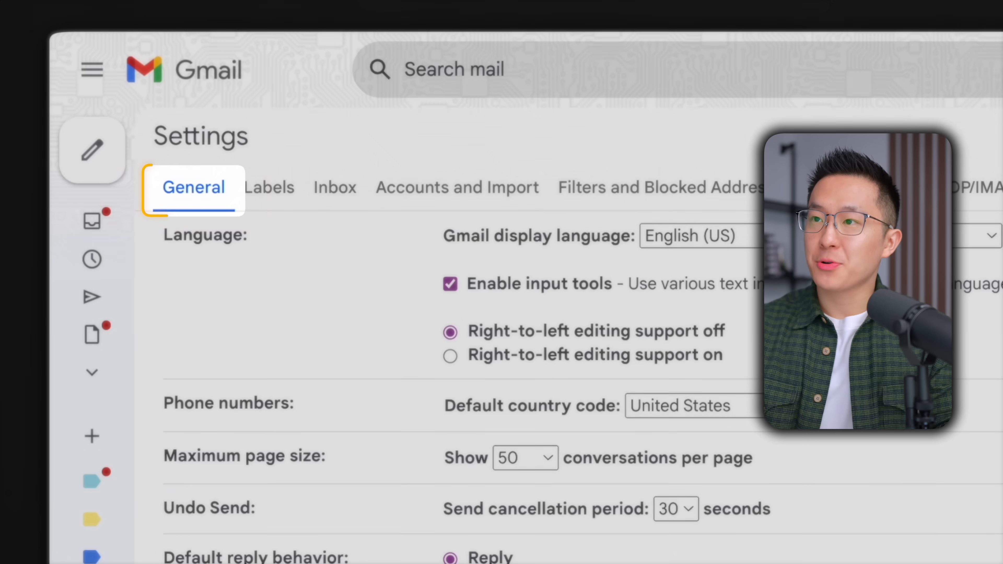
Set the Undo Send cancellation period to 30 seconds in General settings
{"action": "key", "text": "Ctrl+f"}
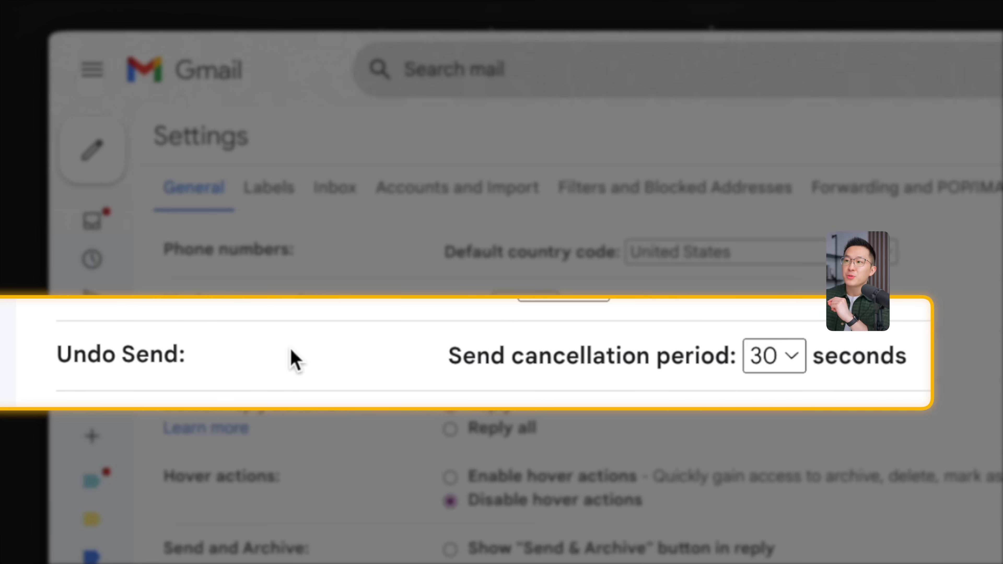
{"action": "left_click", "coordinate": [775, 356]}
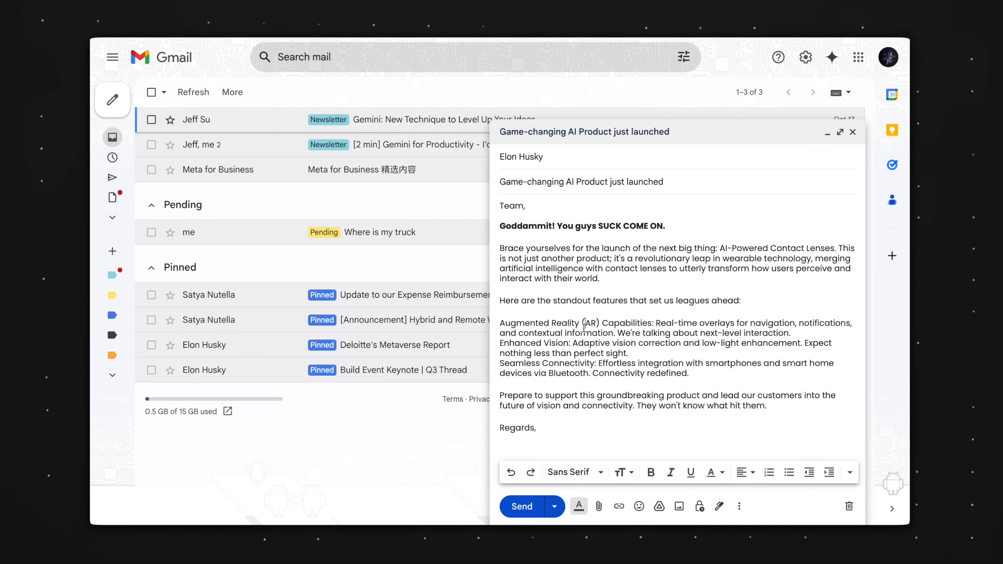
Send the launch message, then undo it from the 'Message sent' toast
{"action": "left_click", "coordinate": [521, 506]}
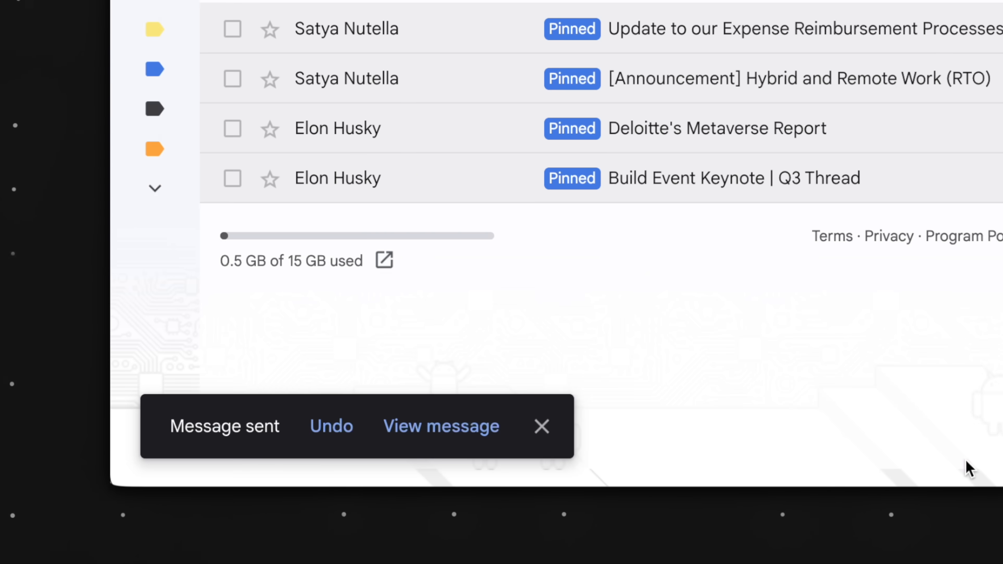
{"action": "left_click", "coordinate": [331, 427]}
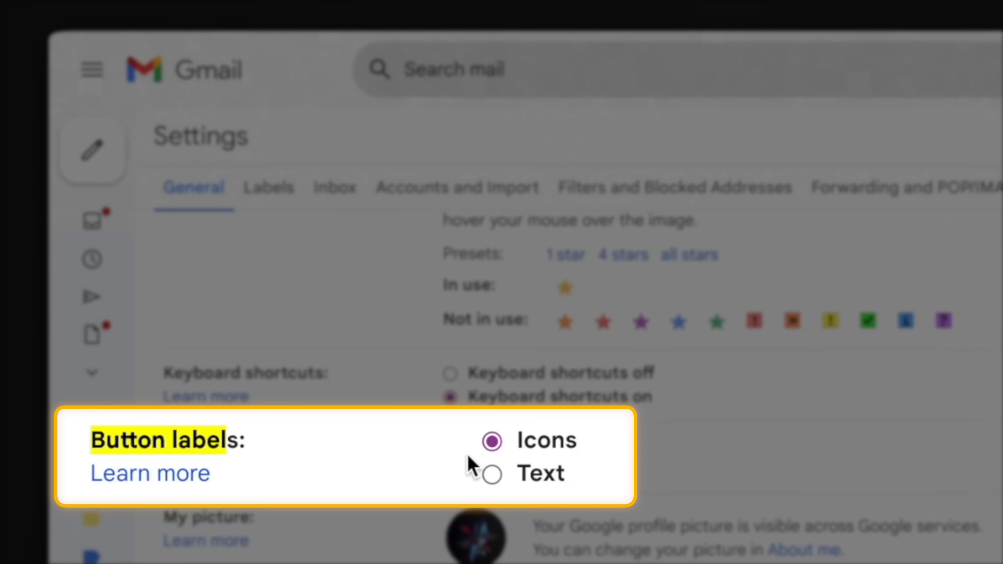
Choose Text for Button labels so toolbar buttons show words instead of icons
{"action": "left_click", "coordinate": [492, 475]}
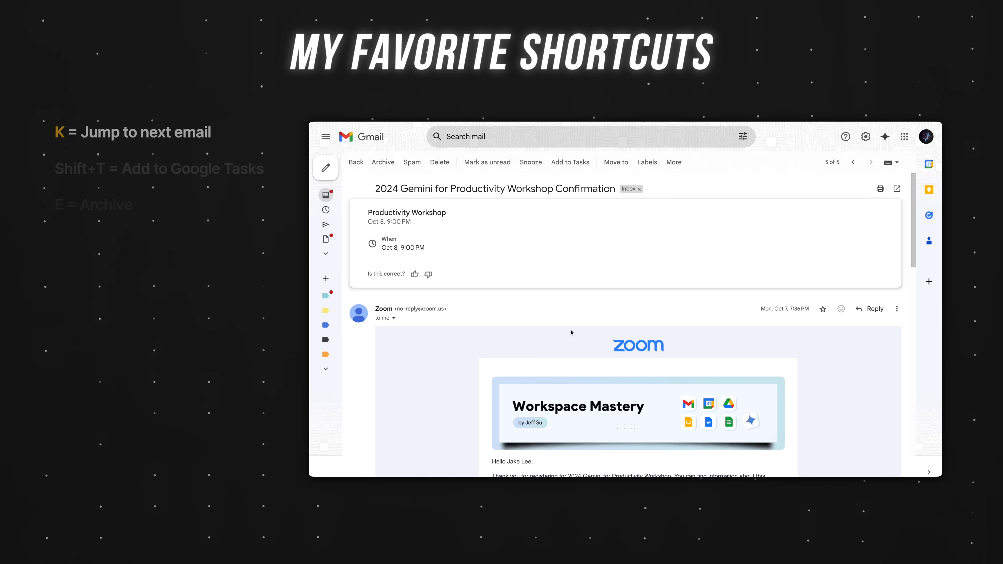
Move to the next message, add it to Tasks with Shift+T, and archive it
{"action": "key", "text": "k"}
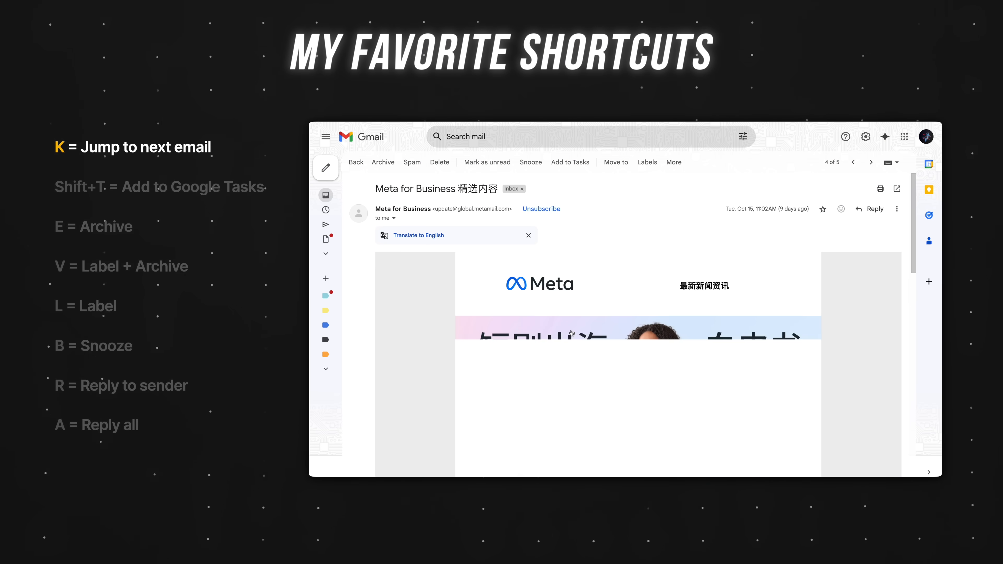
{"action": "key", "text": "Shift+T"}
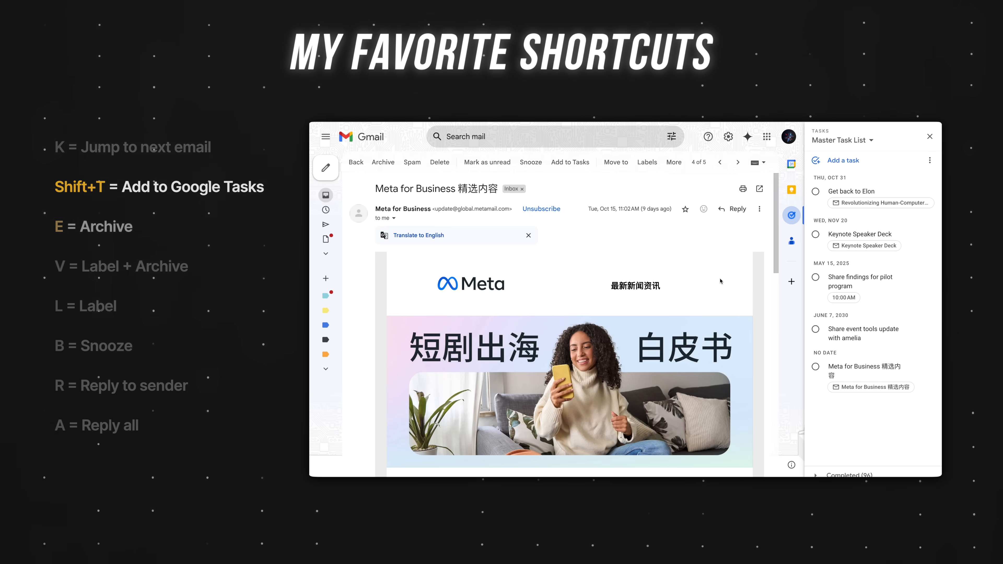
{"action": "key", "text": "e"}
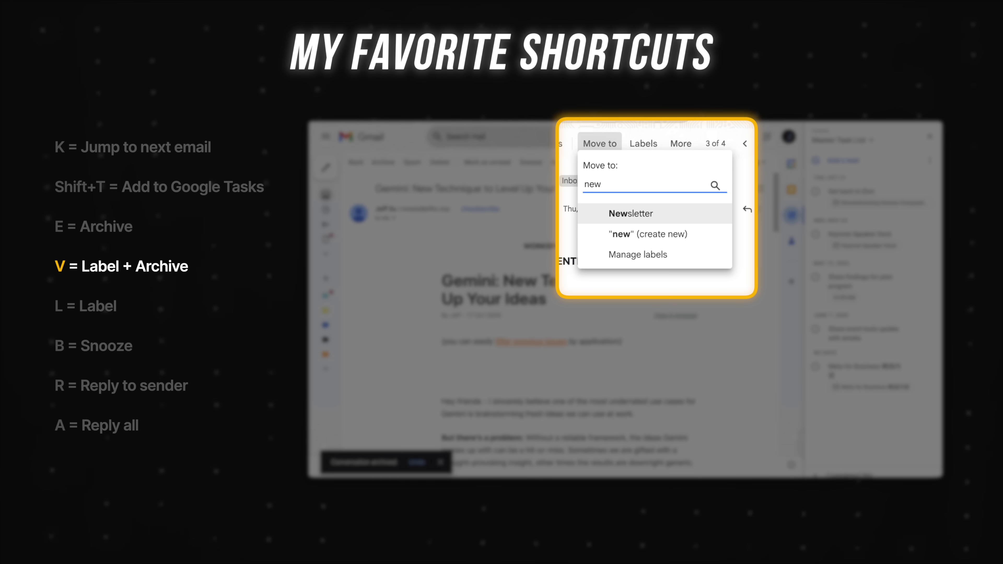
Move a message into Newsletter and apply a label from the labels list
{"action": "left_click", "coordinate": [631, 214]}
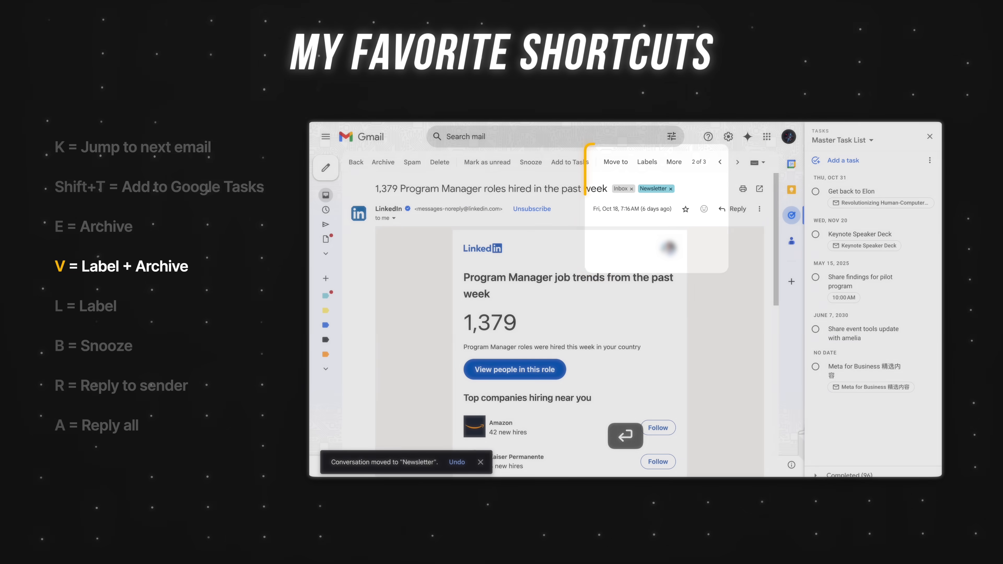
{"action": "left_click", "coordinate": [647, 162]}
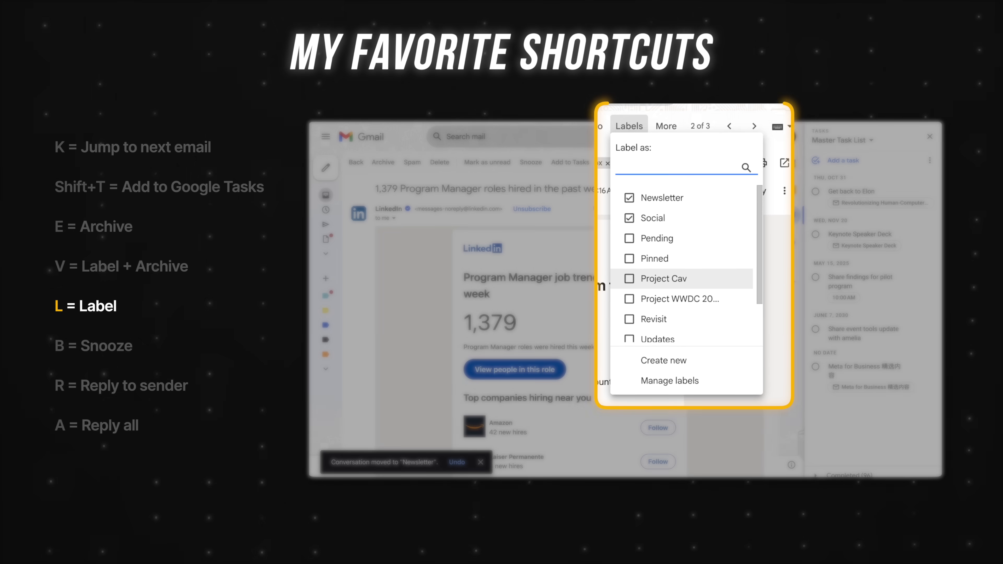
{"action": "left_click", "coordinate": [630, 197]}
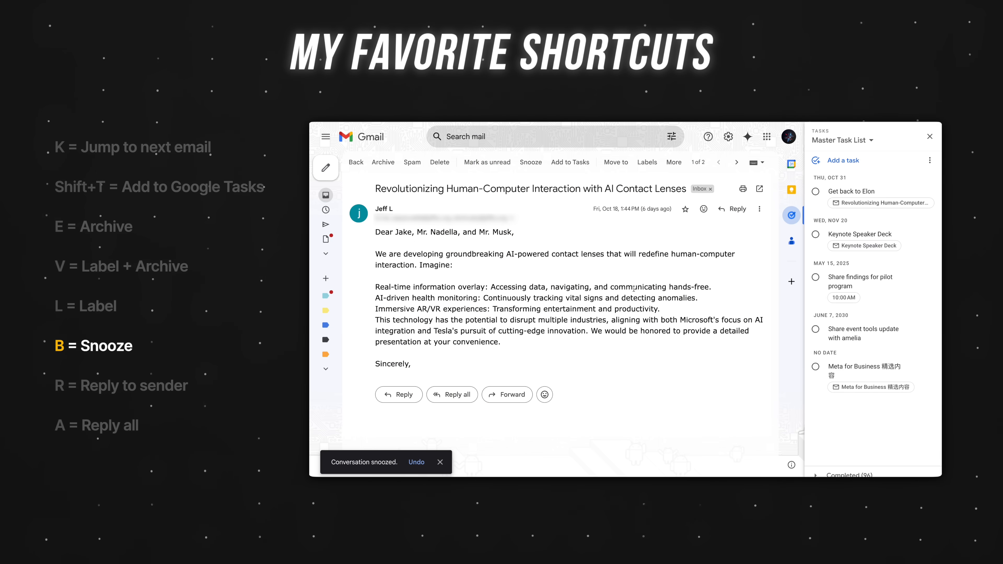
Start a reply-all to the contact lens email thread
{"action": "key", "text": "r"}
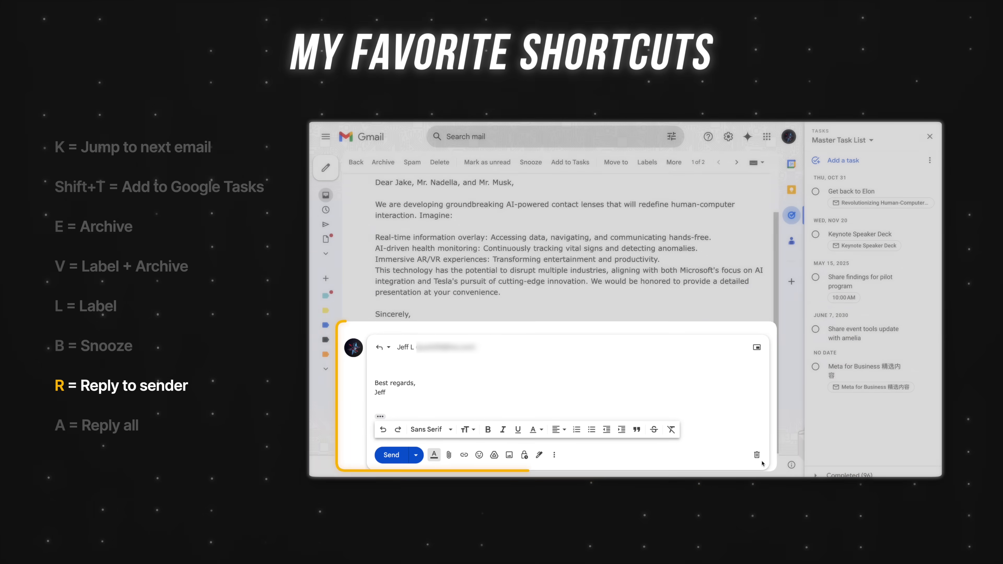
{"action": "key", "text": "a"}
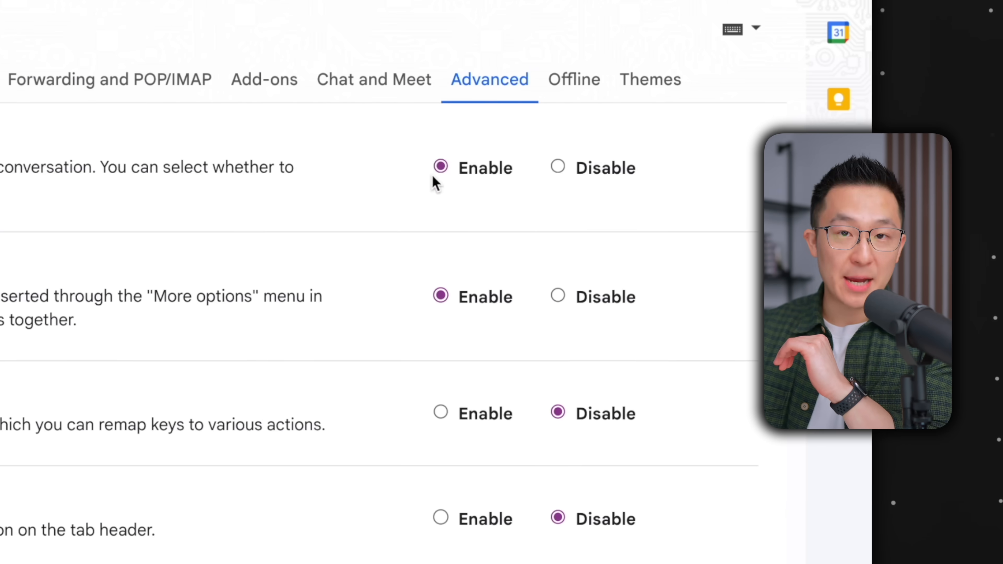
Enable Auto-advance and Templates in Advanced settings and return to the inbox
{"action": "scroll", "scroll_direction": "down", "scroll_amount": 3}
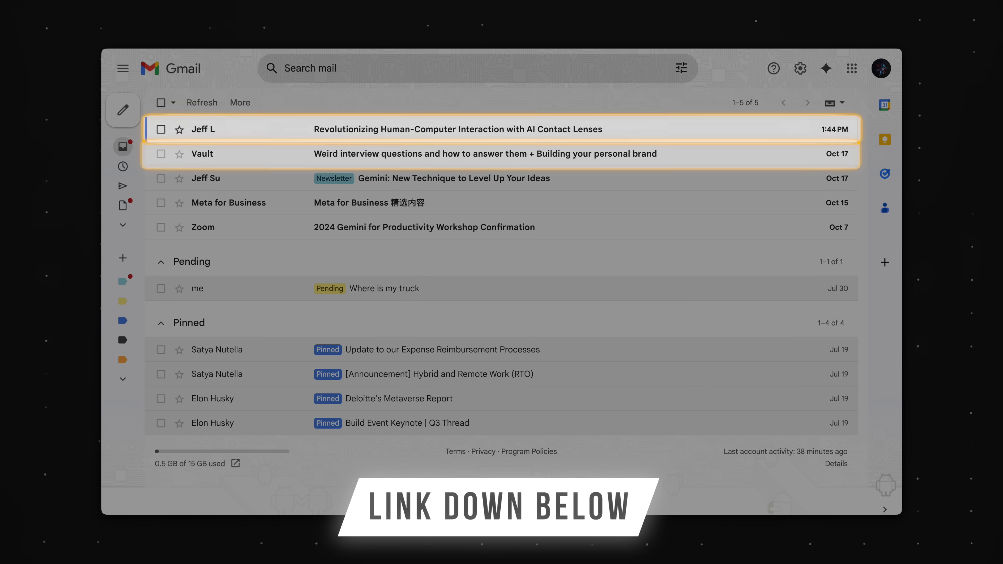
{"action": "left_click", "coordinate": [801, 68]}
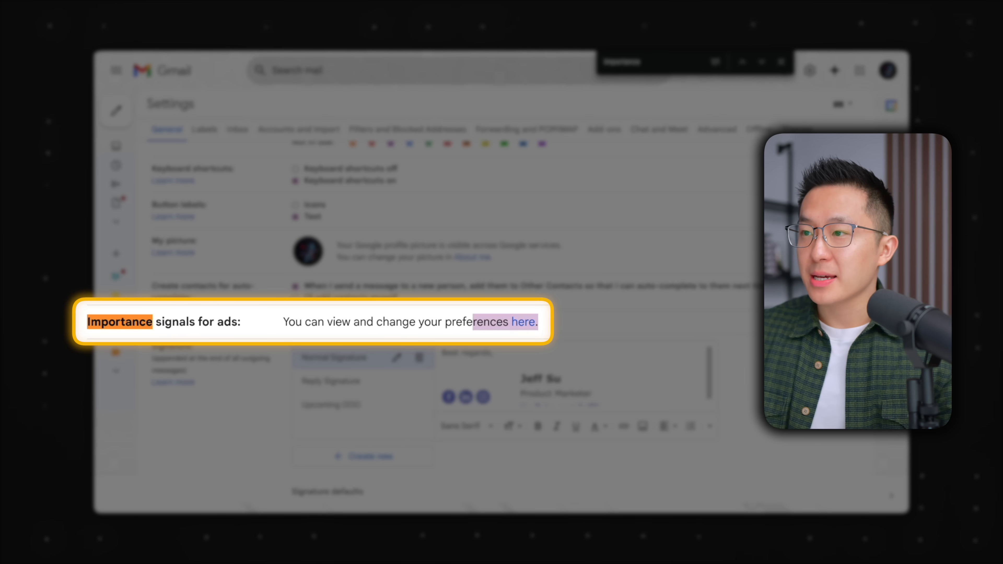
Follow the Importance signals for ads link to My Ad Center's ad preferences
{"action": "left_click", "coordinate": [523, 322]}
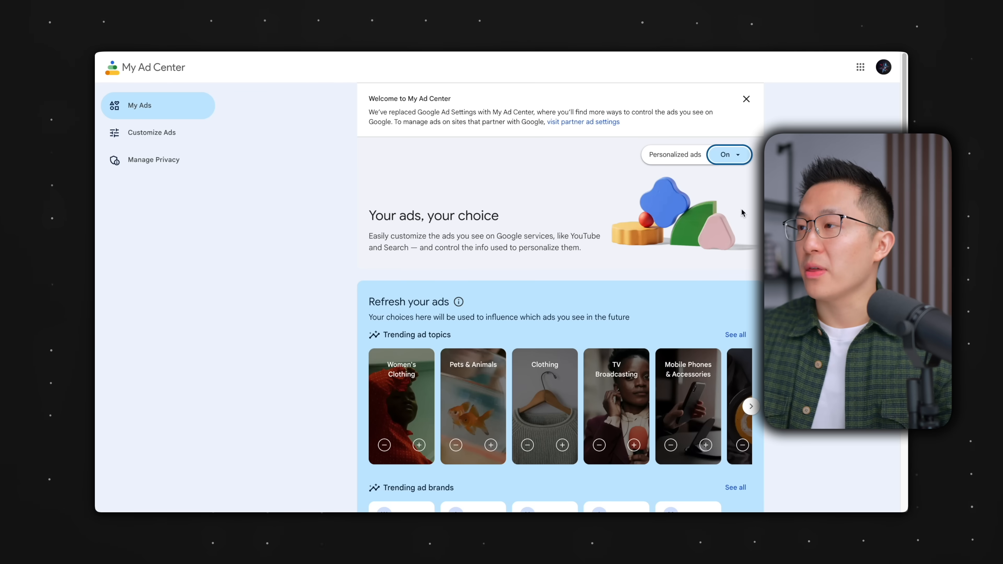
{"action": "left_click", "coordinate": [730, 154]}
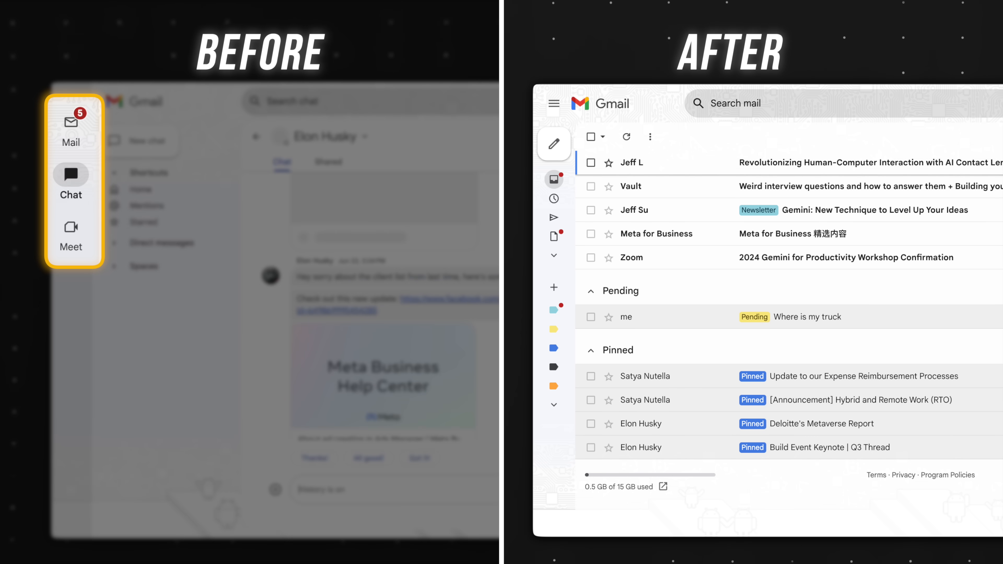
Turn Google Chat off and hide the Meet section so only mail remains
{"action": "left_click", "coordinate": [71, 228]}
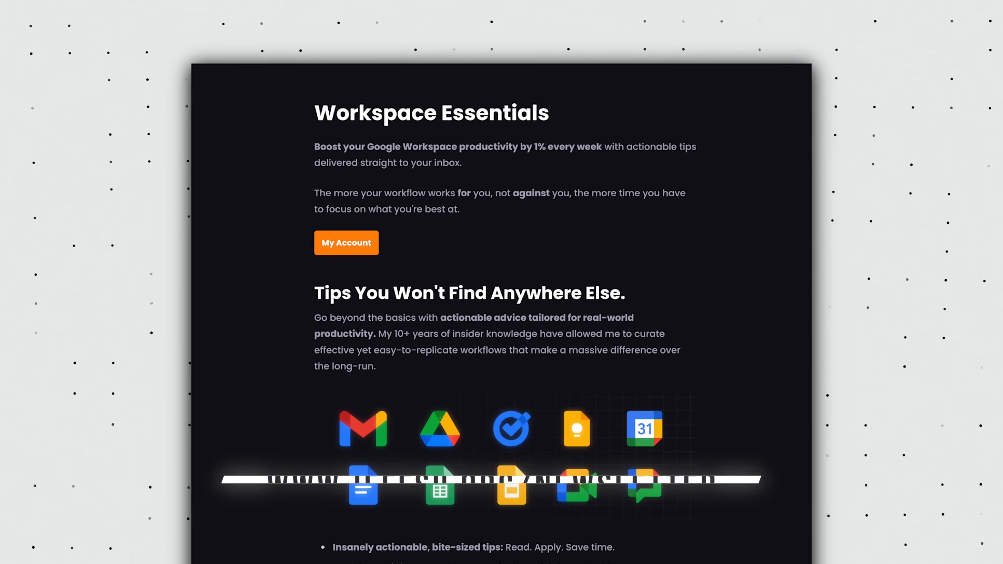
{"action": "scroll", "scroll_direction": "down", "scroll_amount": 3}
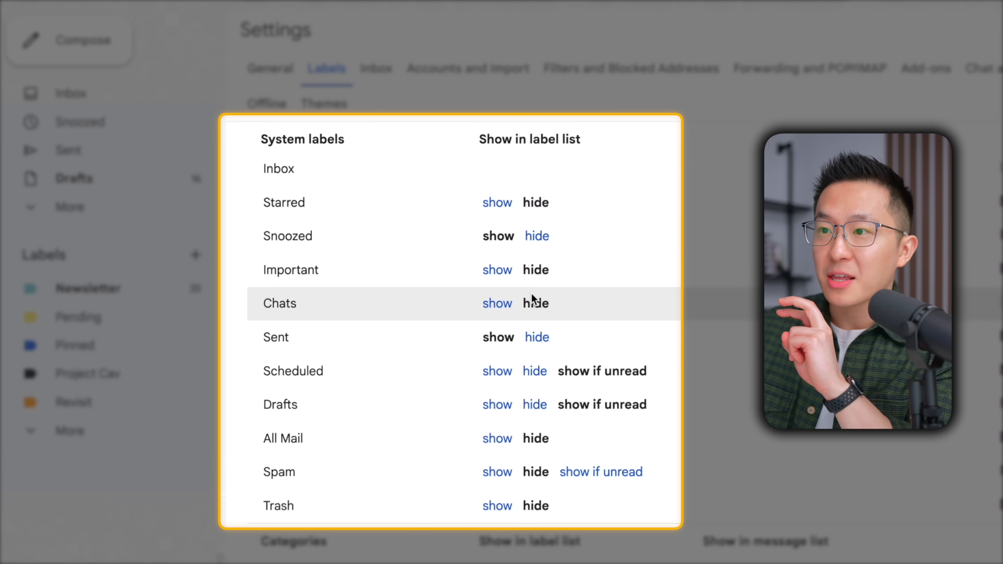
{"action": "mouse_move", "coordinate": [564, 371]}
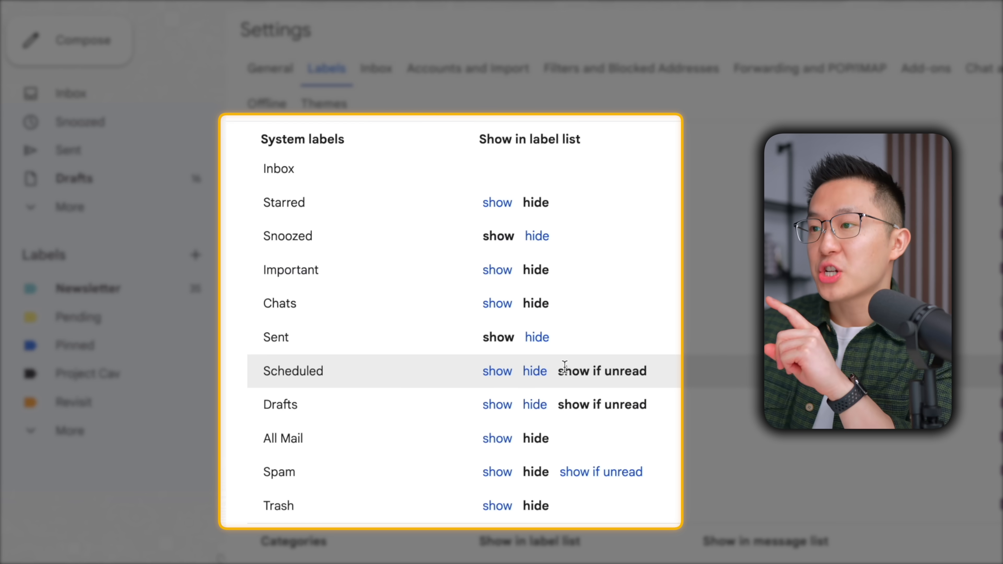
{"action": "mouse_move", "coordinate": [283, 406]}
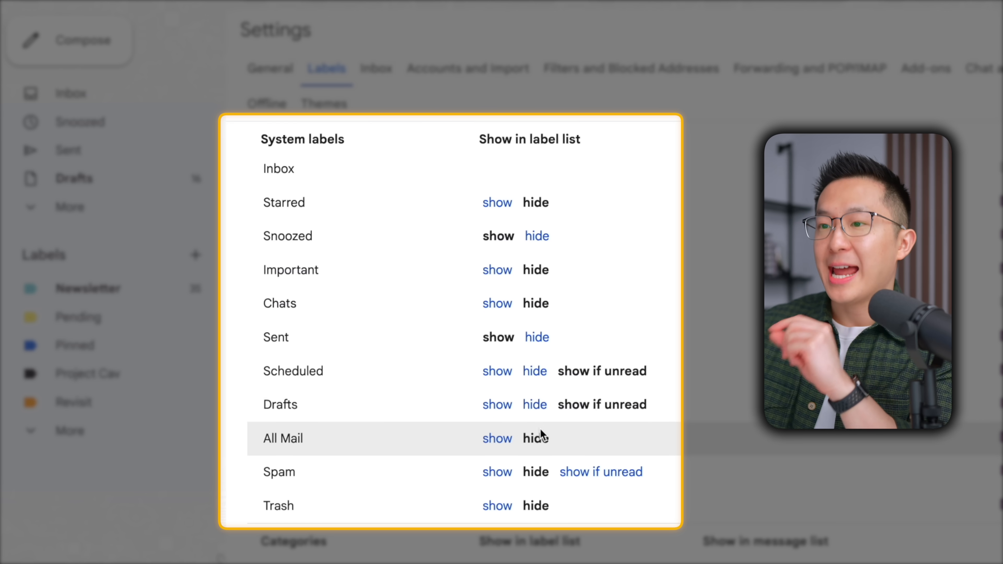
{"action": "mouse_move", "coordinate": [282, 514]}
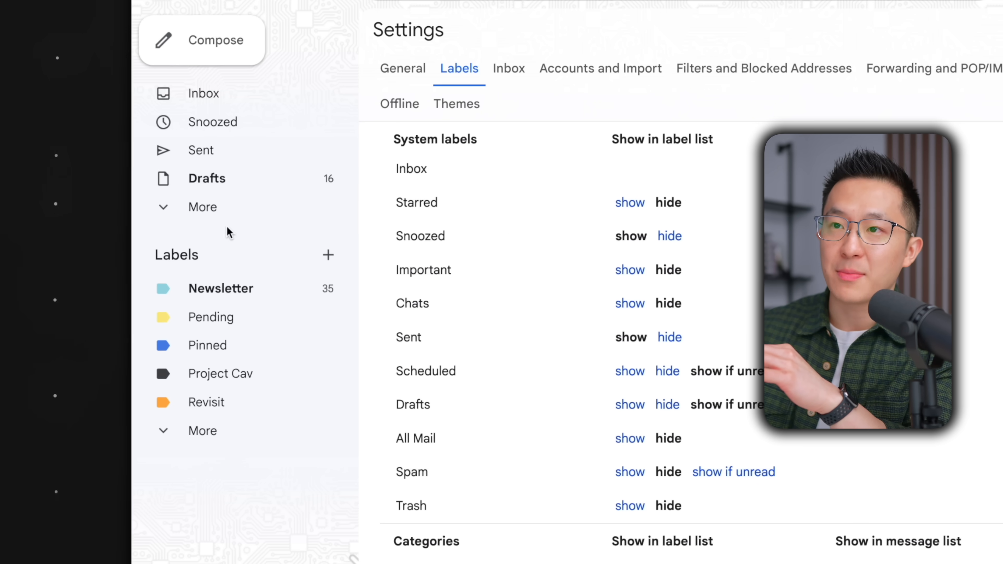
Expand the sidebar's More list to check hidden system labels, then collapse it
{"action": "left_click", "coordinate": [203, 207]}
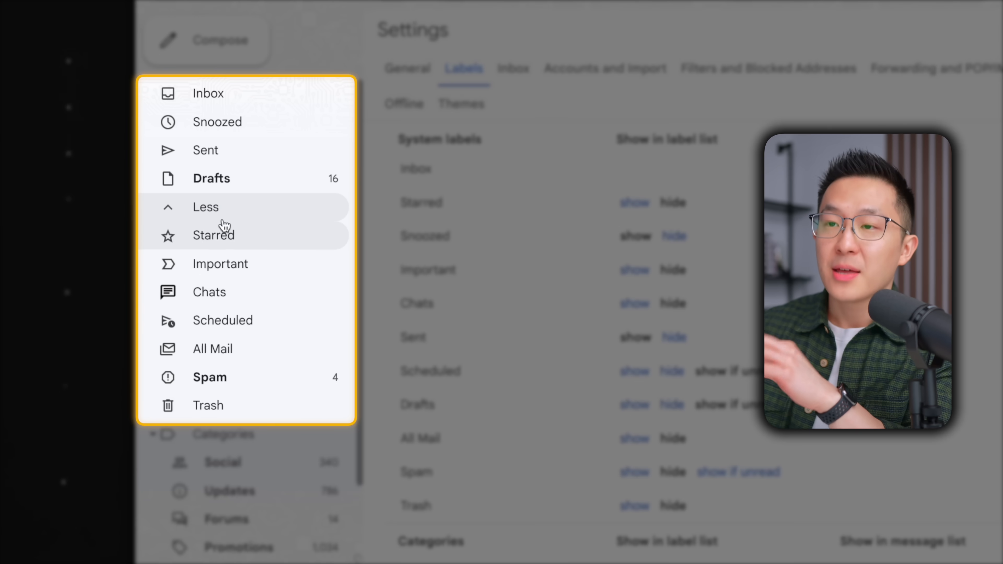
{"action": "left_click", "coordinate": [206, 207]}
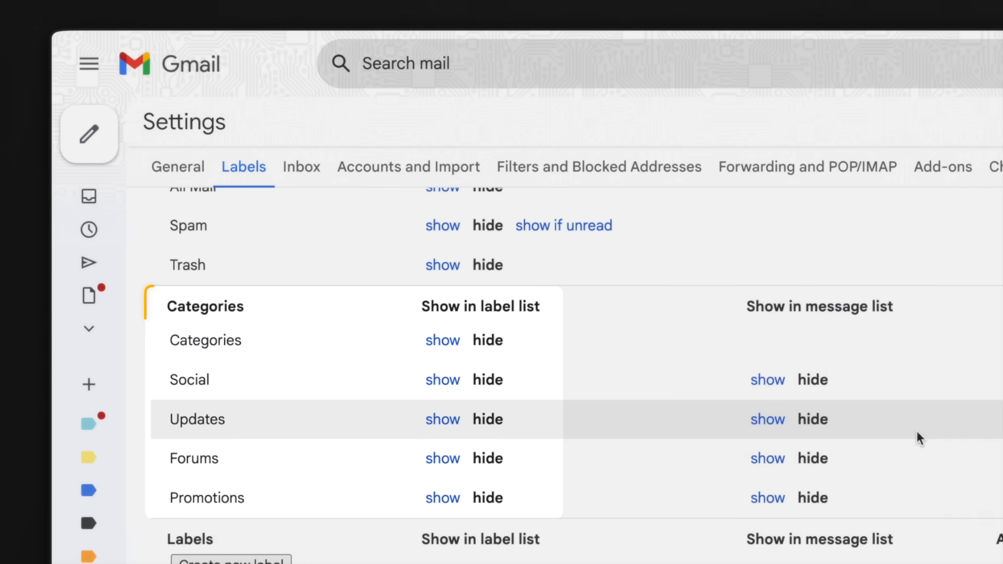
Review the existing filters under Filters and Blocked Addresses
{"action": "left_click", "coordinate": [587, 167]}
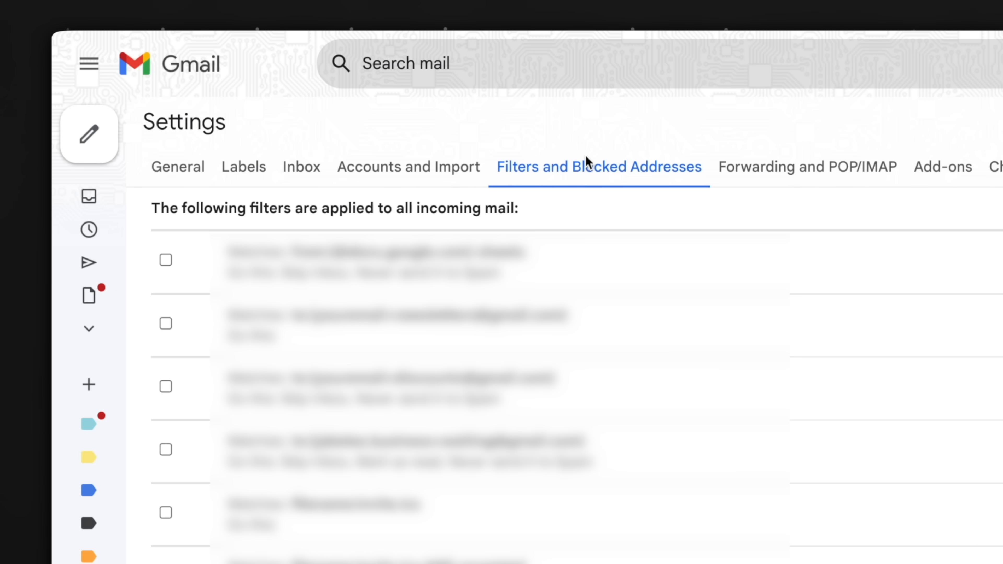
{"action": "left_click", "coordinate": [542, 316]}
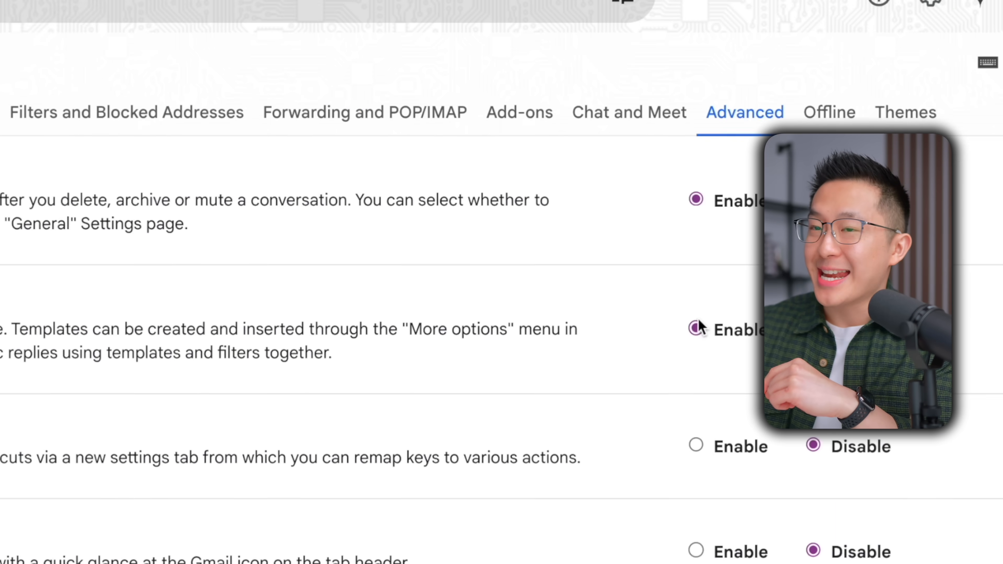
Select Enable for Templates in the Advanced settings
{"action": "scroll", "scroll_direction": "down", "scroll_amount": 3}
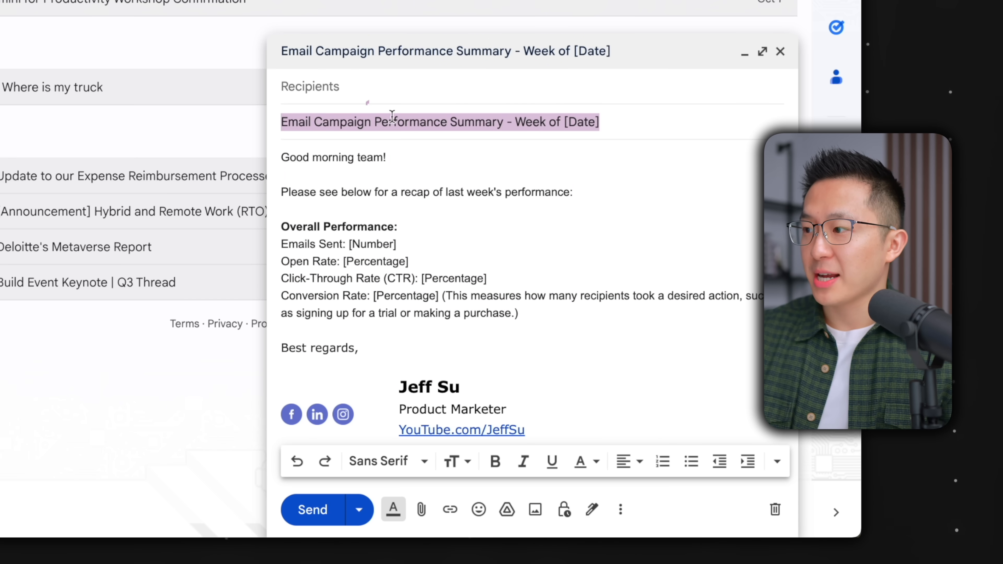
Save the campaign summary draft as a new Gmail template, then begin a blank message
{"action": "left_click", "coordinate": [621, 517]}
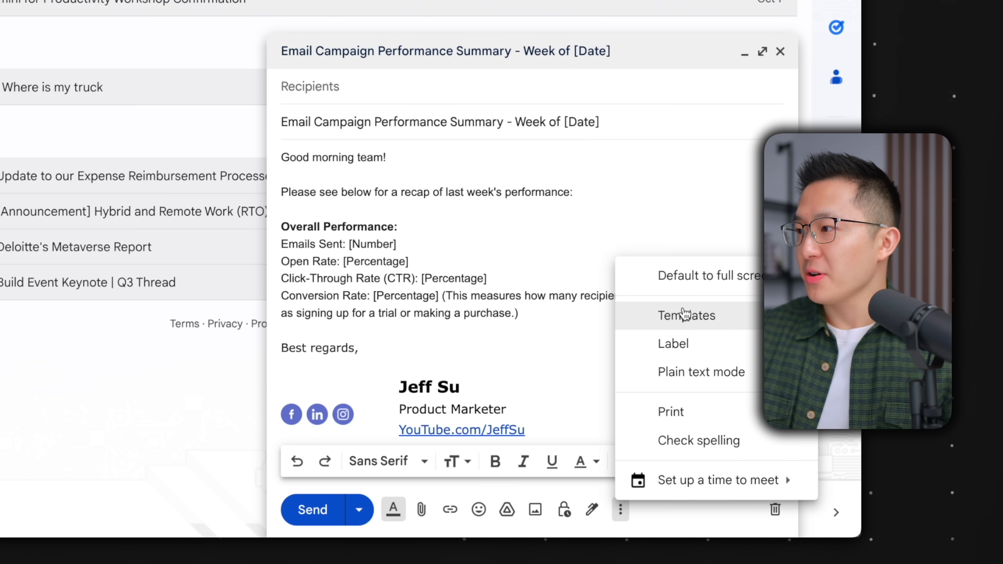
{"action": "left_click", "coordinate": [687, 316]}
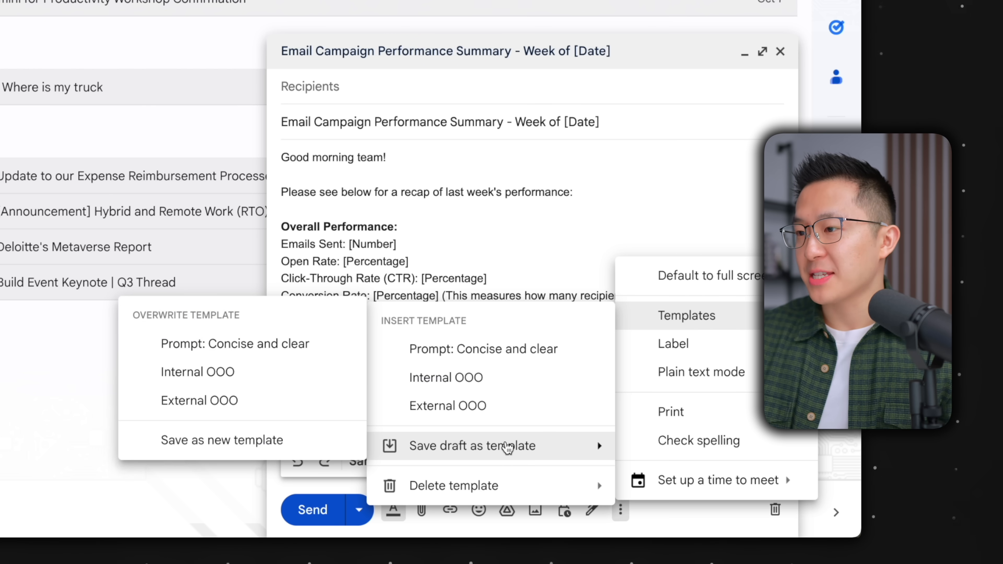
{"action": "left_click", "coordinate": [222, 440]}
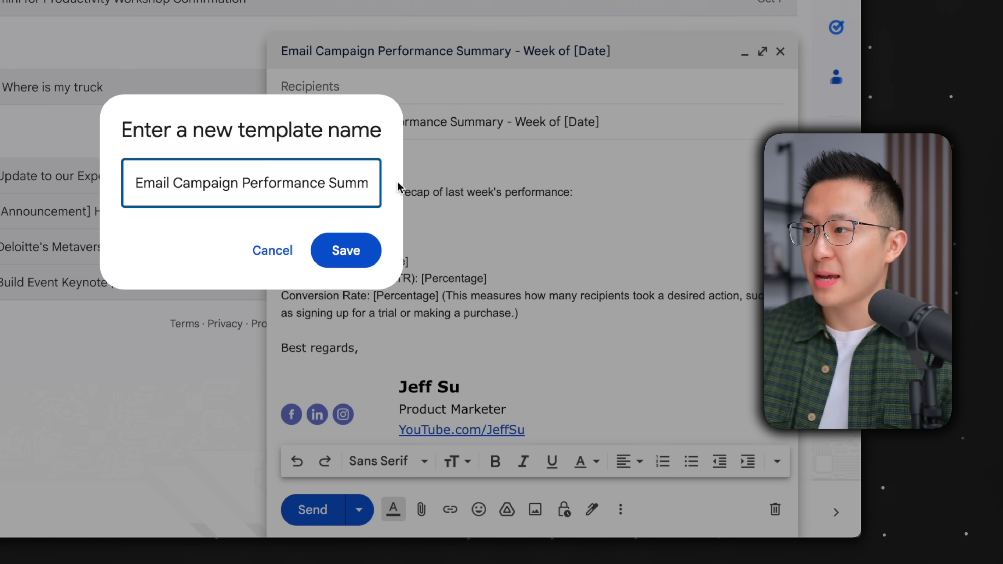
{"action": "left_click", "coordinate": [346, 249]}
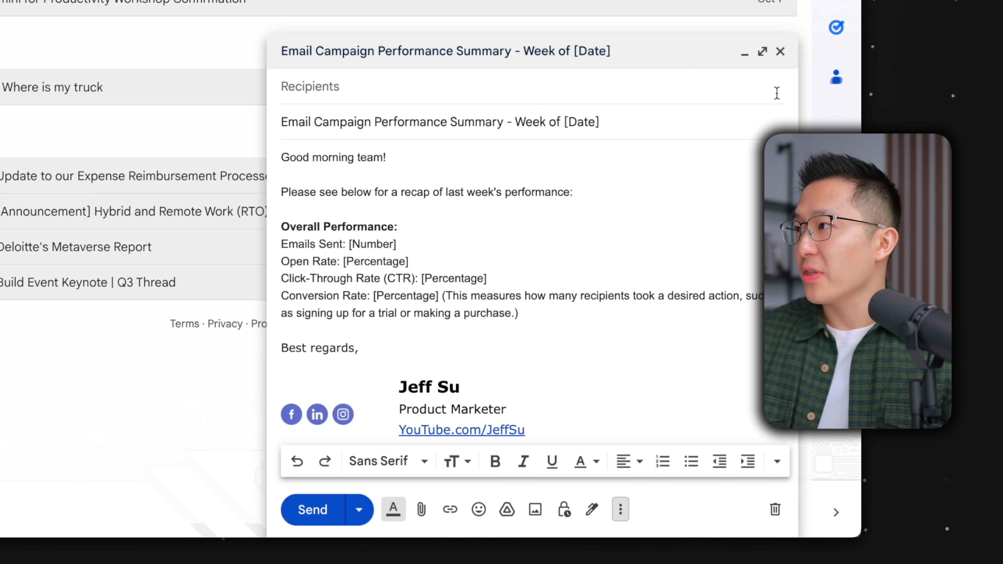
{"action": "left_click", "coordinate": [780, 51]}
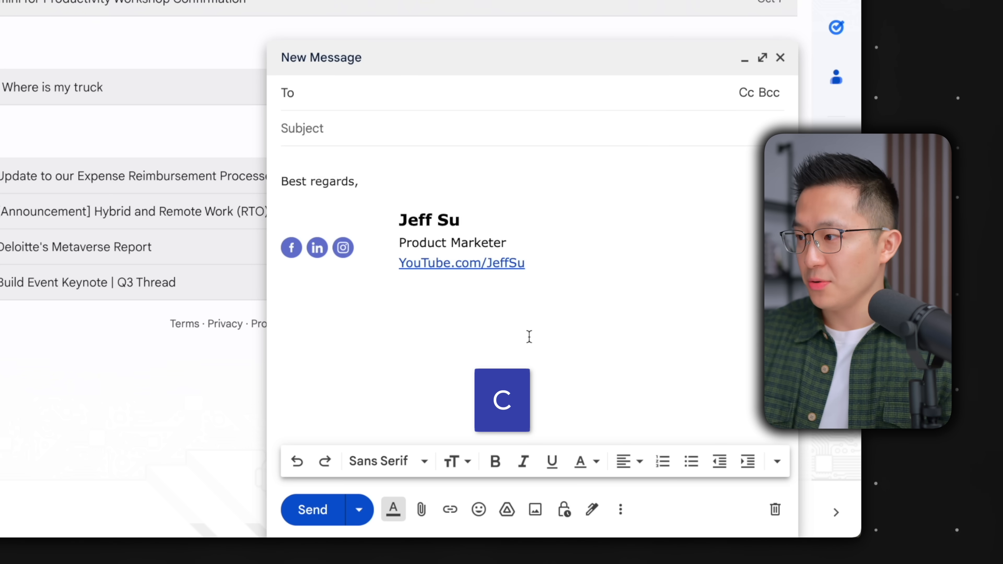
Insert the 'Prompt: Concise and clear' template into the new message via Templates
{"action": "left_click", "coordinate": [620, 515]}
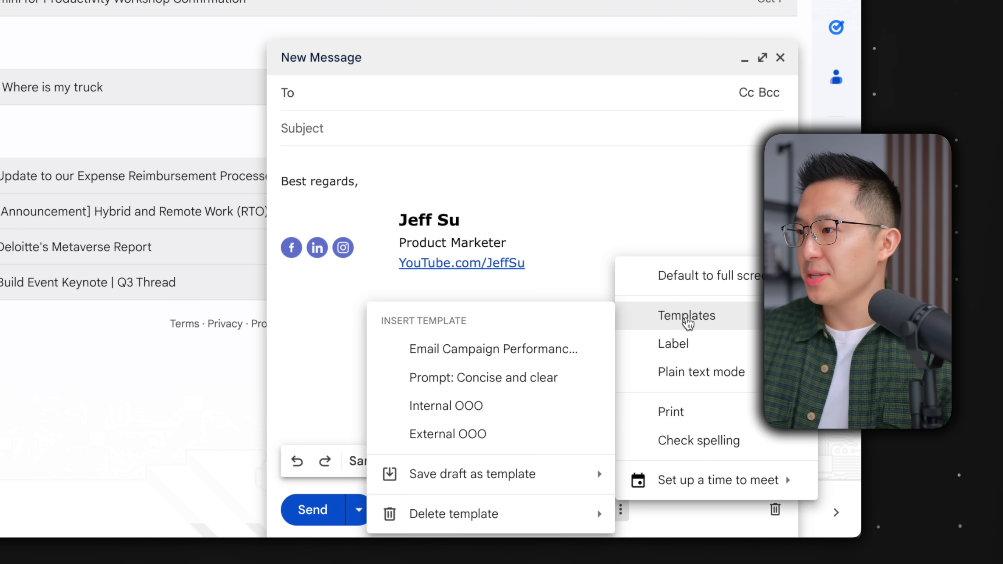
{"action": "left_click", "coordinate": [492, 348]}
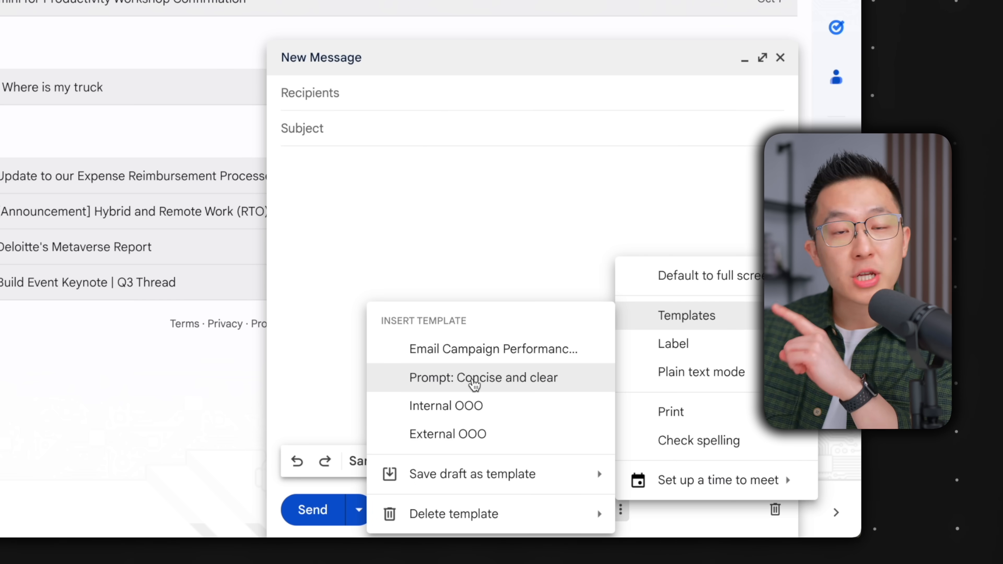
{"action": "left_click", "coordinate": [475, 378]}
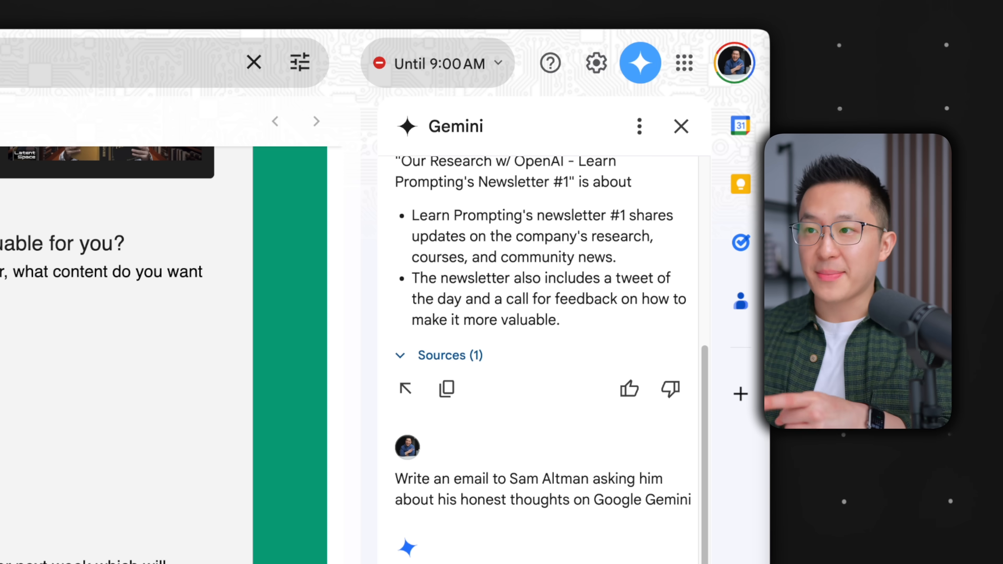
Scroll down the Gemini side panel through the newsletter summary
{"action": "scroll", "scroll_direction": "down", "scroll_amount": 3}
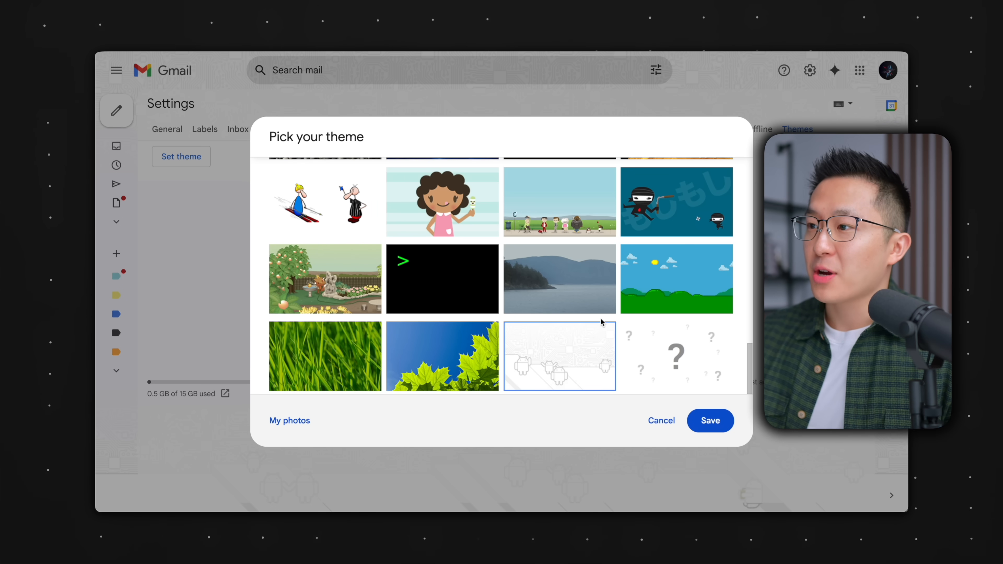
{"action": "mouse_move", "coordinate": [569, 356]}
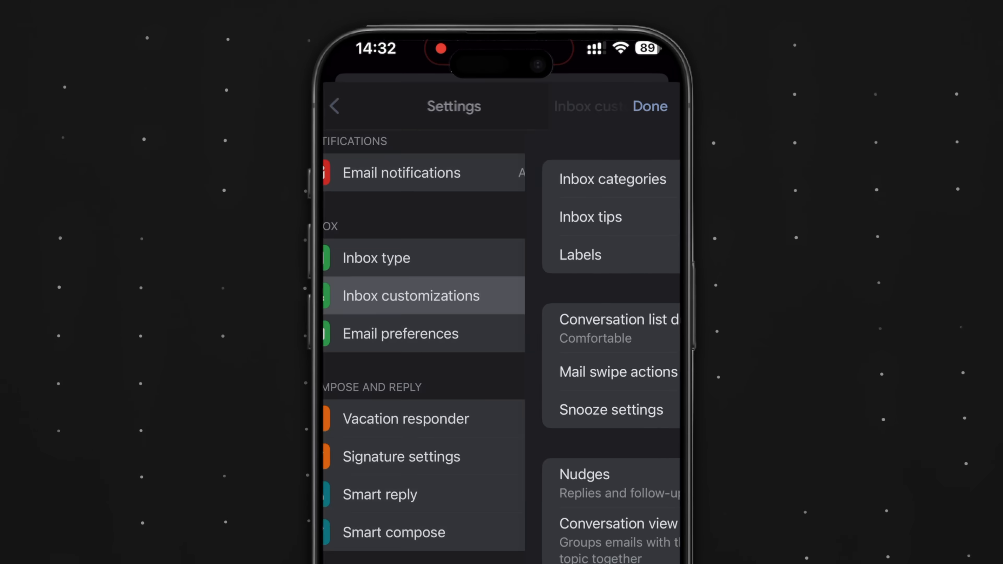
Show the Mail swipe actions settings: right swipe Archive, left swipe Move
{"action": "left_click", "coordinate": [618, 372]}
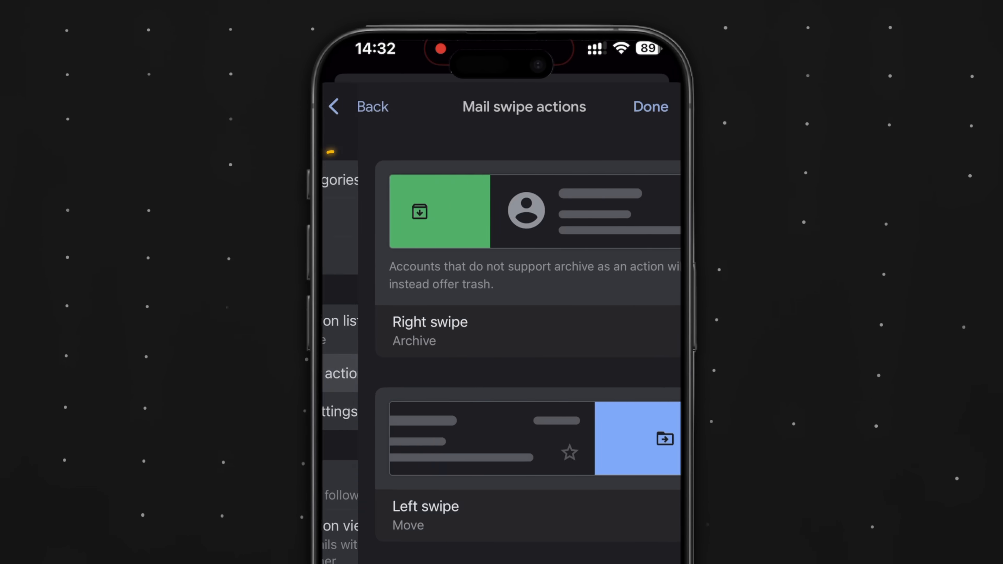